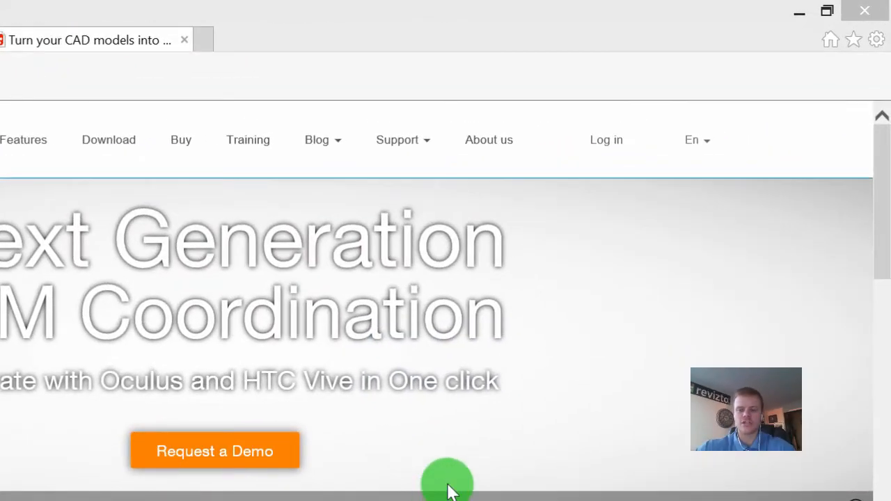
Step: Log in with Region left as North America (USA), landing on the My projects list
{"action": "left_click", "coordinate": [606, 139]}
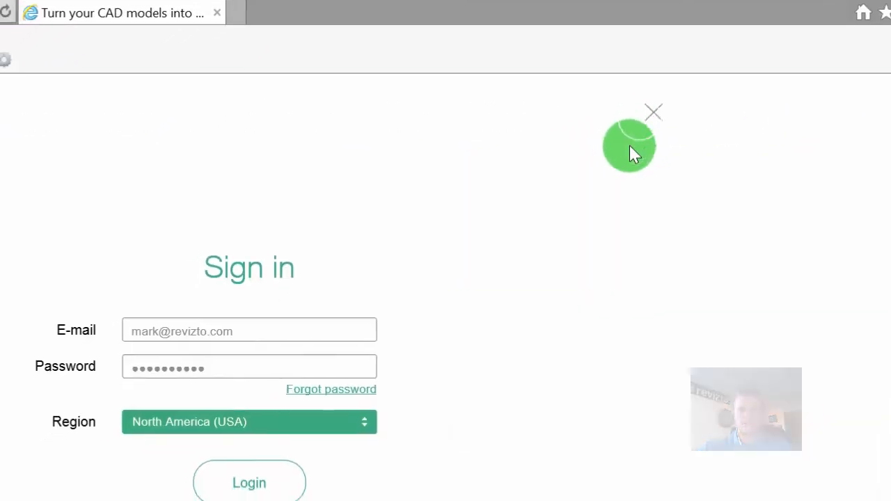
{"action": "left_click", "coordinate": [248, 482]}
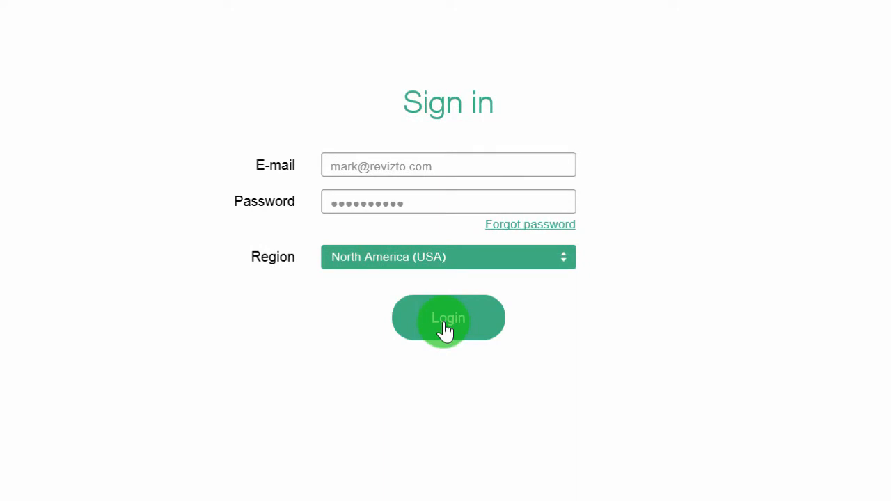
{"action": "left_click", "coordinate": [448, 318]}
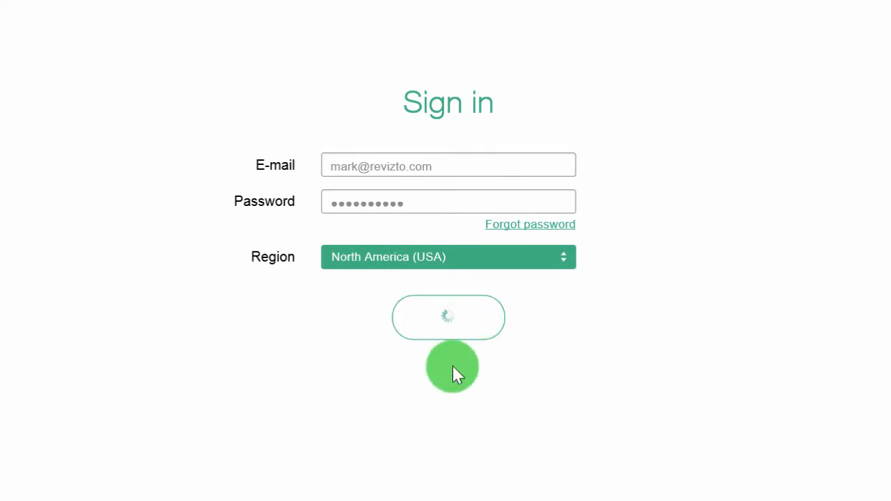
{"action": "left_click", "coordinate": [449, 317]}
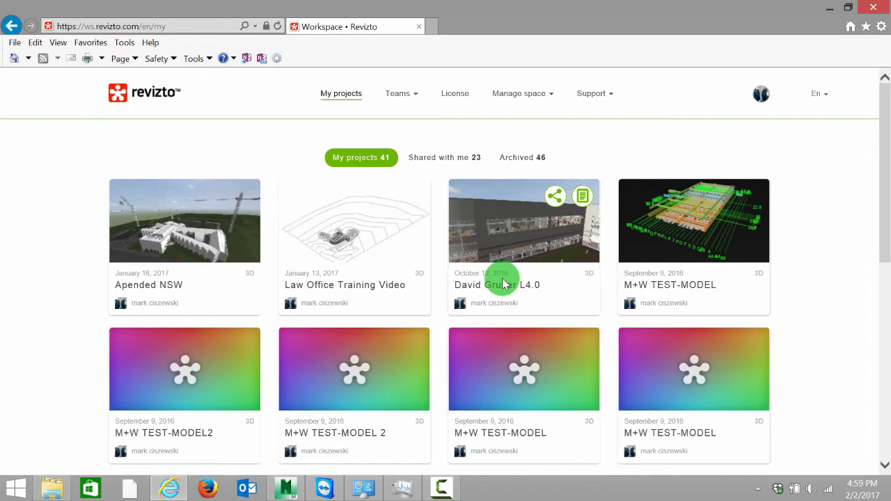
{"action": "mouse_move", "coordinate": [522, 93]}
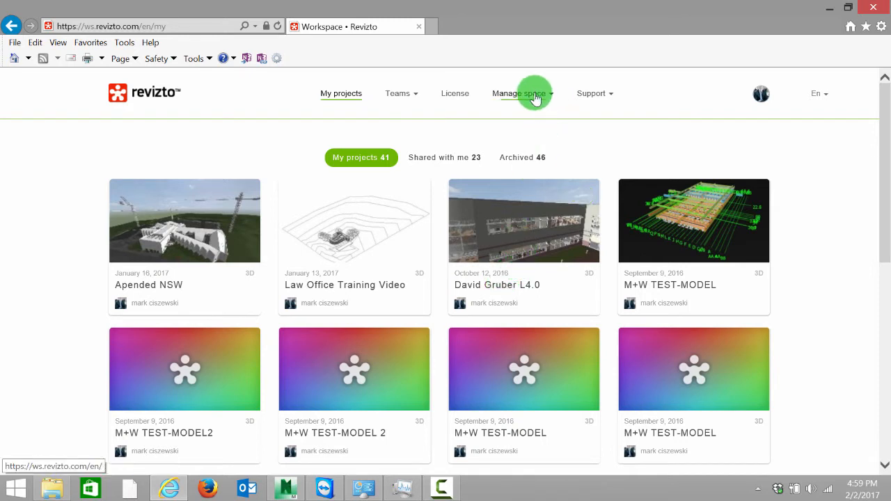
{"action": "mouse_move", "coordinate": [518, 134]}
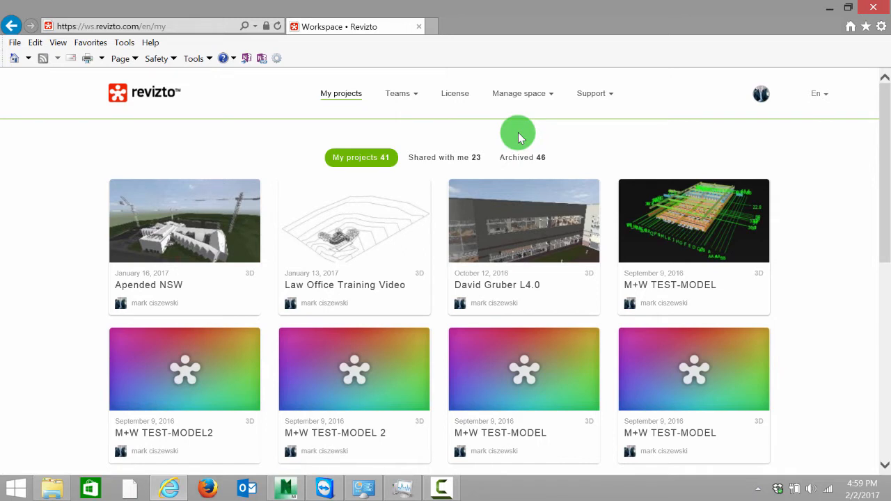
{"action": "mouse_move", "coordinate": [518, 134]}
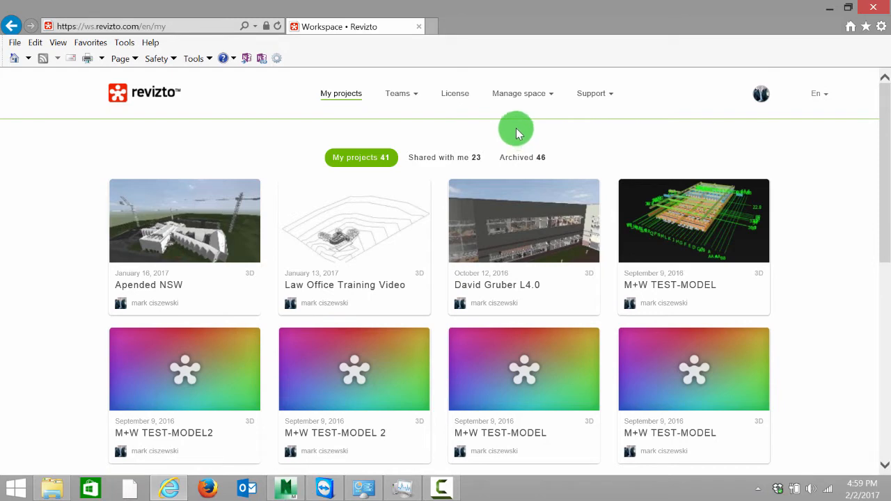
{"action": "mouse_move", "coordinate": [527, 124]}
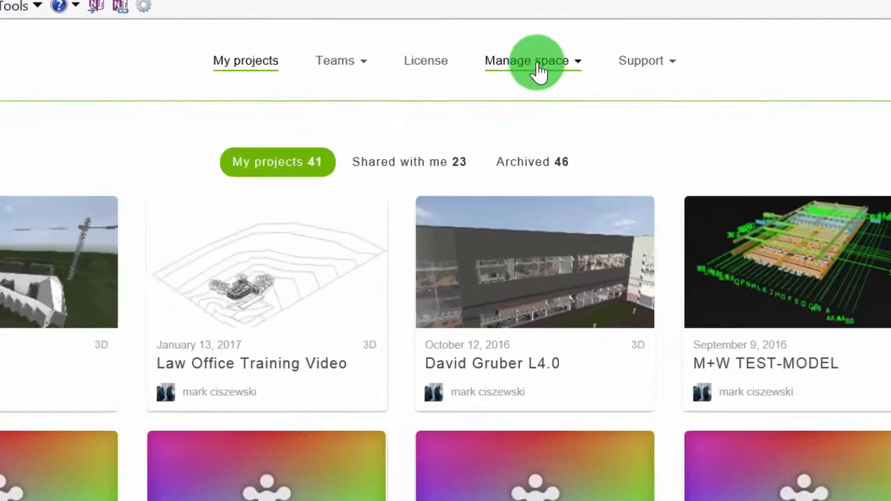
Step: View License info (217 of 500 users, 50 of 500 storage) and go to the VIP team's members
{"action": "left_click", "coordinate": [426, 61]}
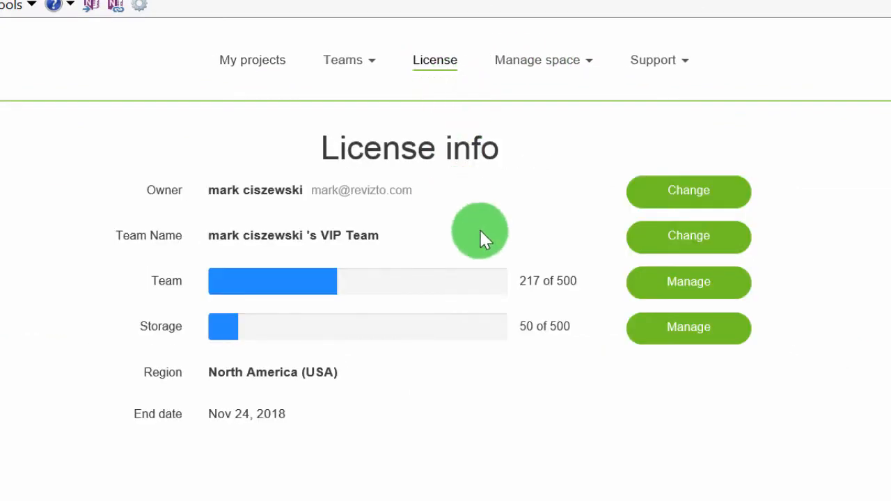
{"action": "left_click", "coordinate": [688, 281]}
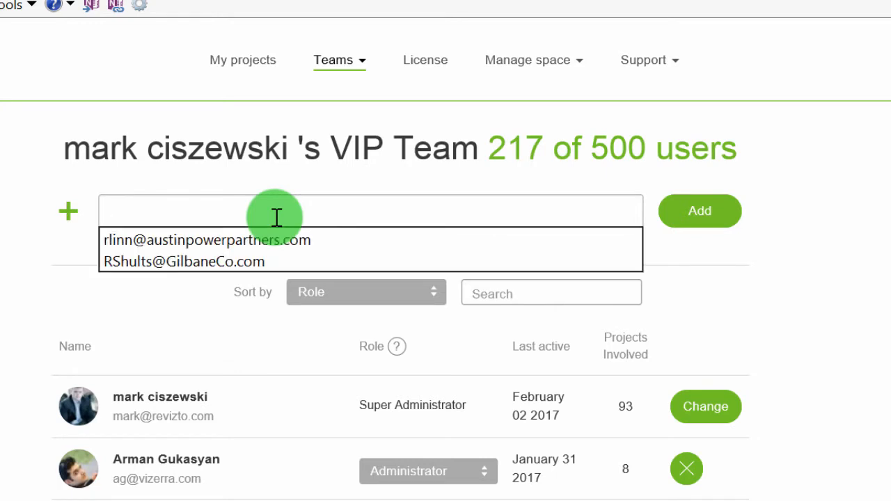
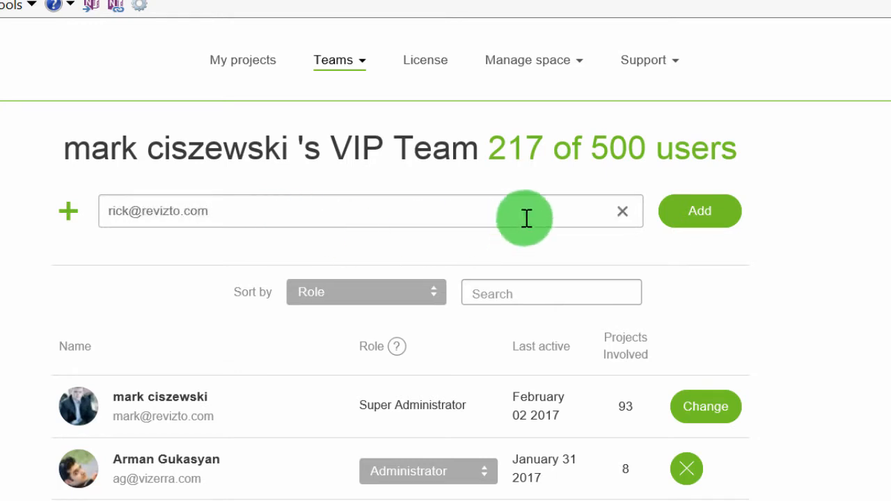
{"action": "scroll", "scroll_direction": "down", "scroll_amount": 3}
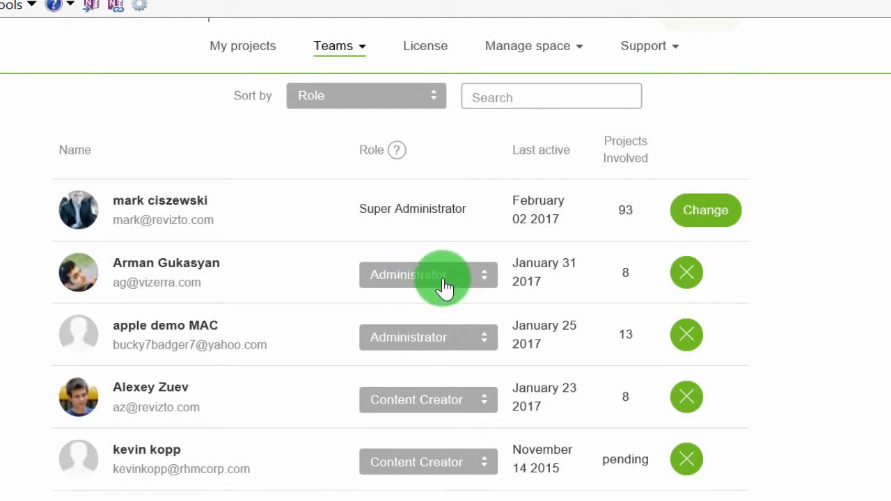
{"action": "mouse_move", "coordinate": [341, 265]}
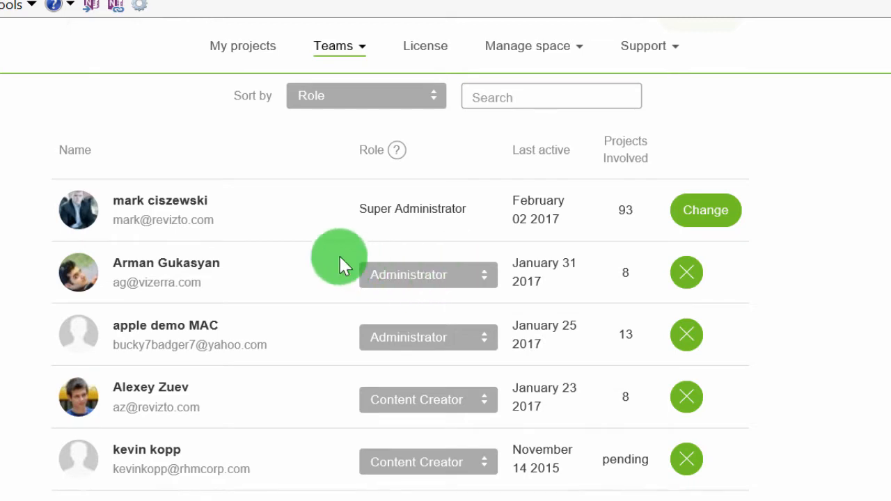
{"action": "mouse_move", "coordinate": [359, 225]}
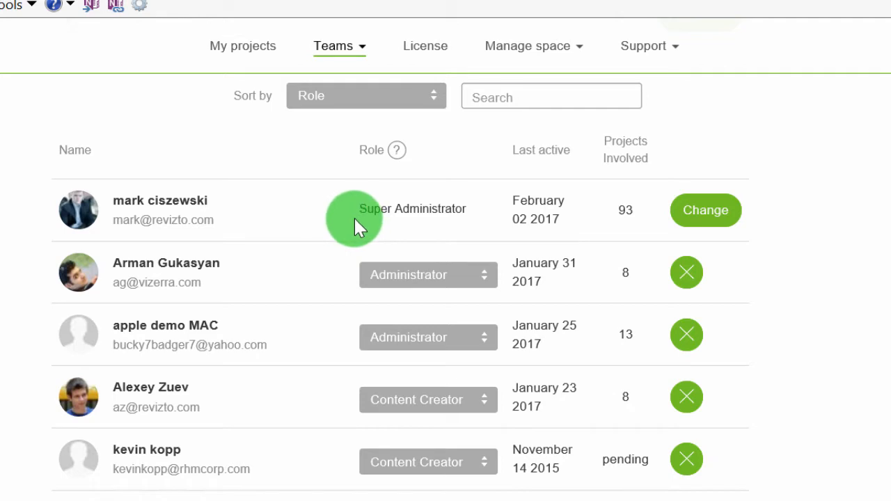
{"action": "mouse_move", "coordinate": [466, 229]}
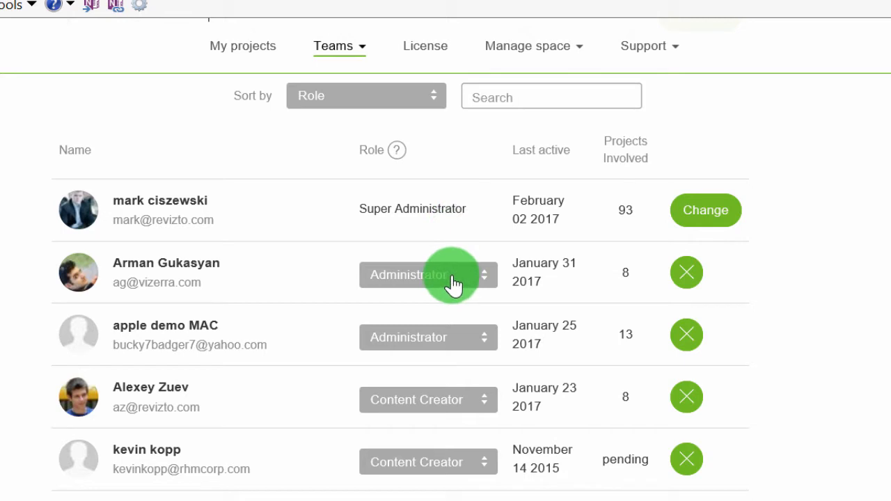
{"action": "mouse_move", "coordinate": [290, 123]}
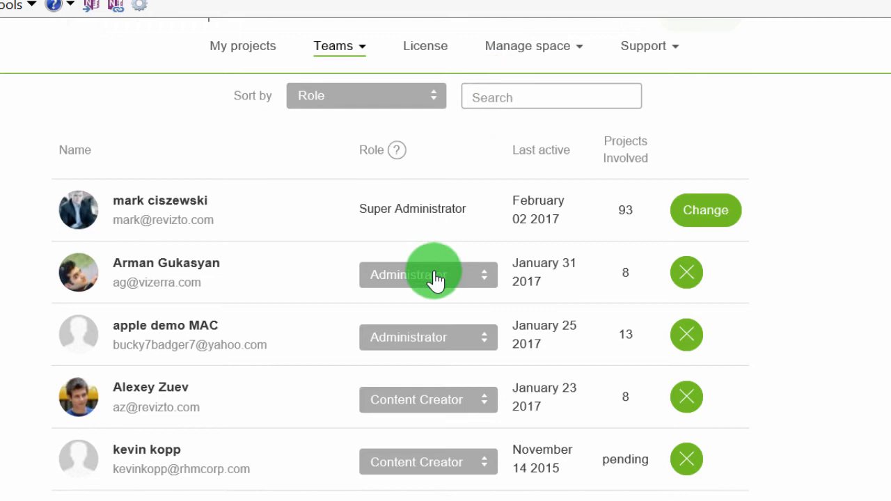
{"action": "mouse_move", "coordinate": [388, 229]}
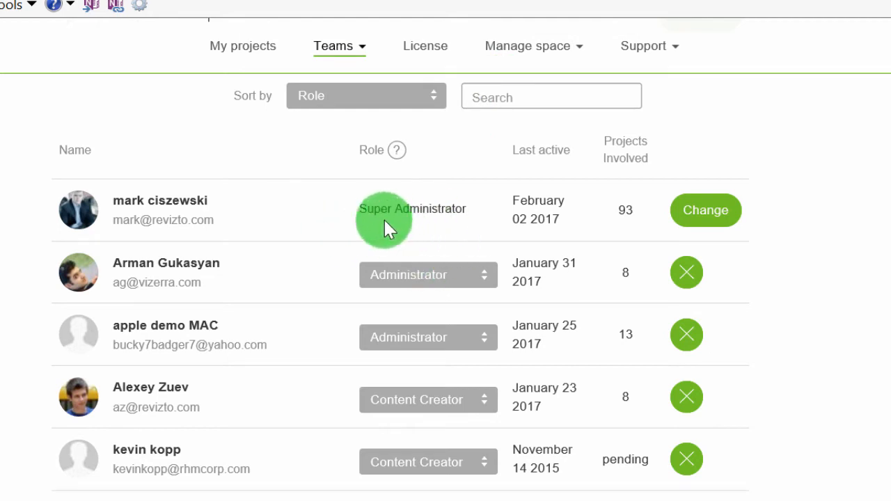
{"action": "mouse_move", "coordinate": [704, 211]}
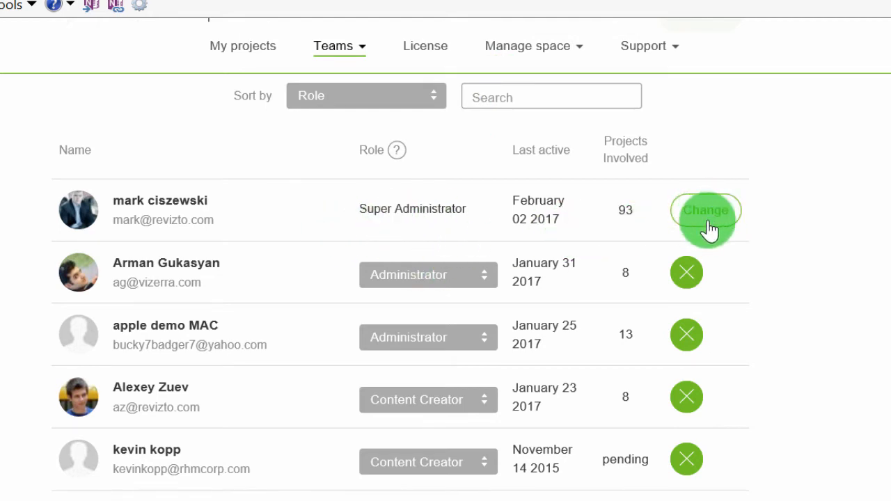
Step: Review the second member's role options and leave them as Administrator
{"action": "left_click", "coordinate": [427, 274]}
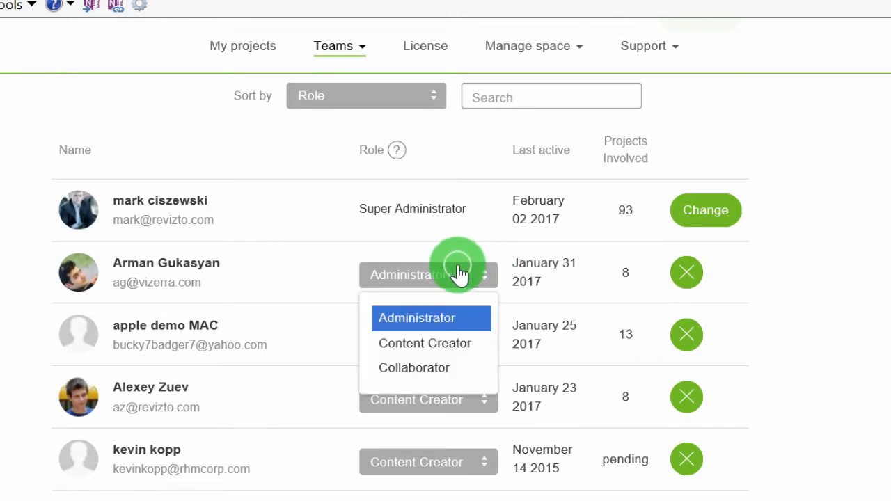
{"action": "mouse_move", "coordinate": [440, 351]}
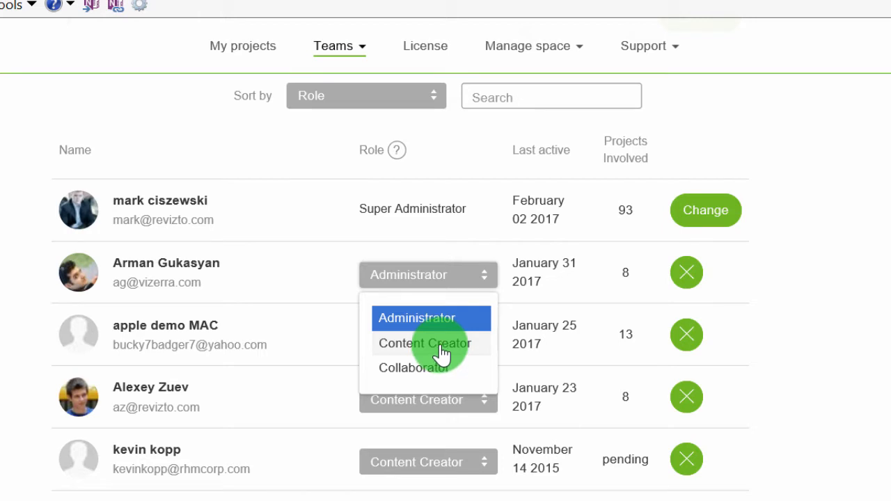
{"action": "mouse_move", "coordinate": [420, 379]}
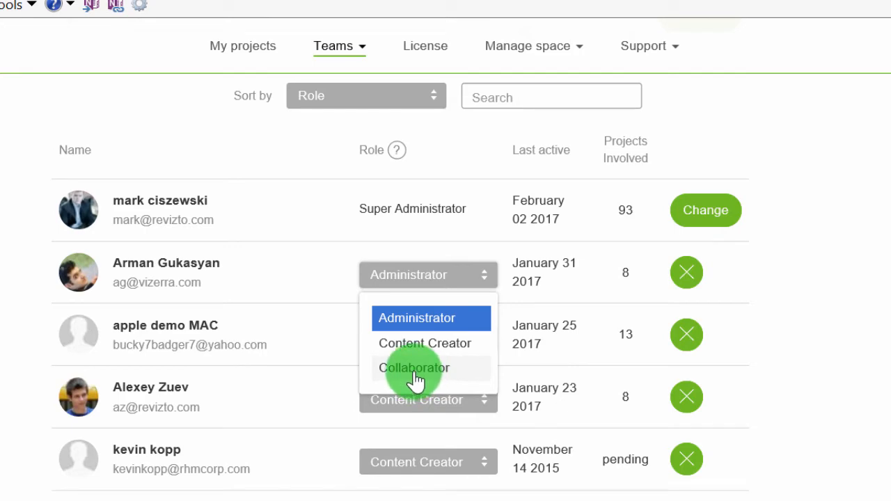
{"action": "left_click", "coordinate": [417, 318]}
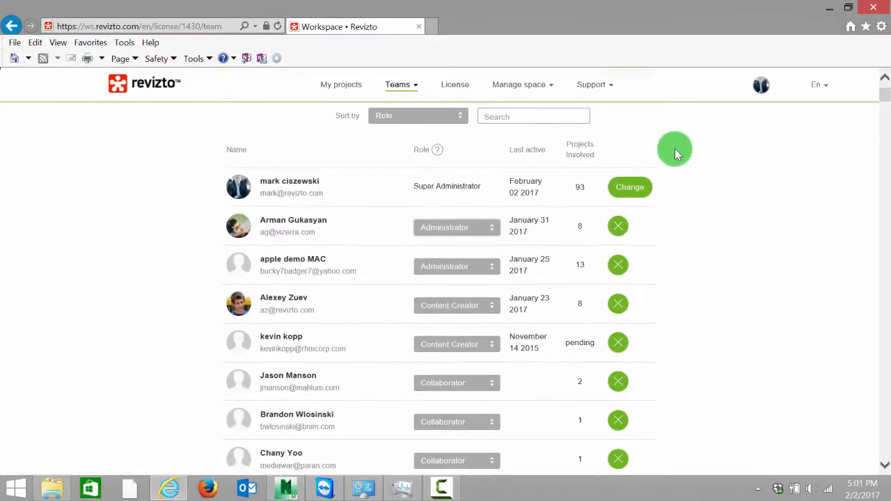
{"action": "mouse_move", "coordinate": [702, 156]}
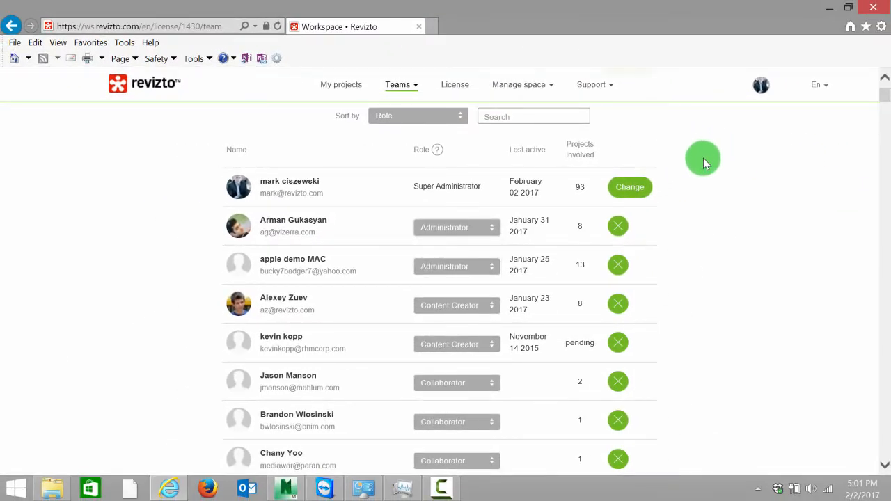
{"action": "mouse_move", "coordinate": [133, 95]}
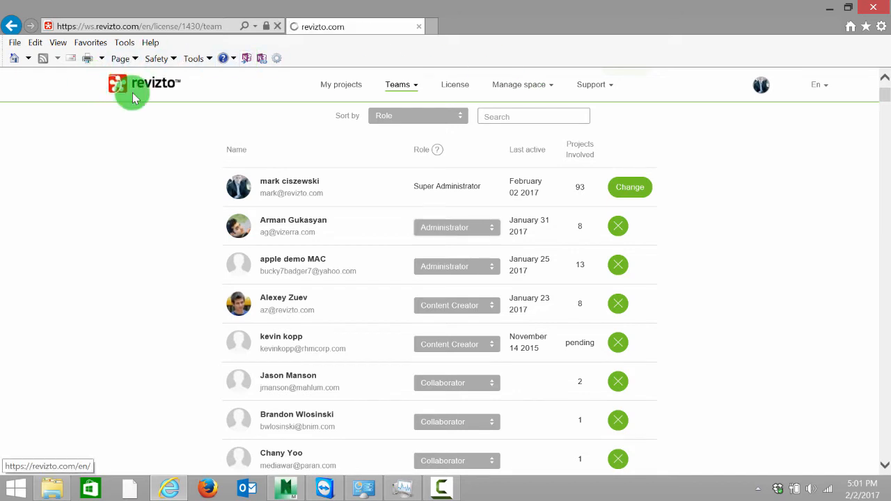
Step: Go to the Download page offering Revizto 4 + Plugins and Revizto 4
{"action": "left_click", "coordinate": [144, 83]}
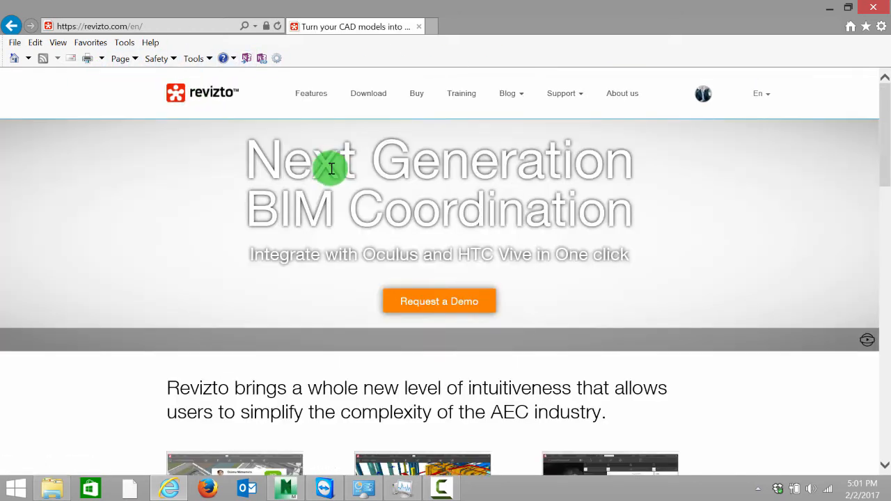
{"action": "left_click", "coordinate": [367, 92]}
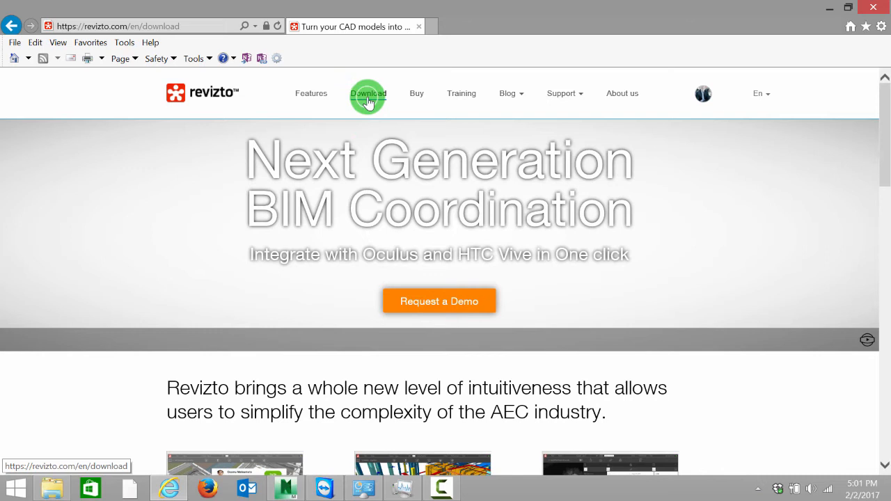
{"action": "left_click", "coordinate": [368, 93]}
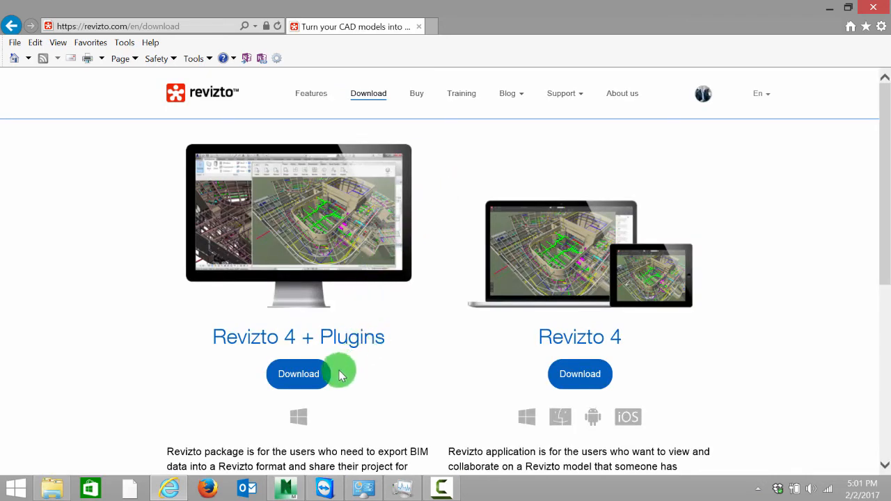
{"action": "mouse_move", "coordinate": [323, 275]}
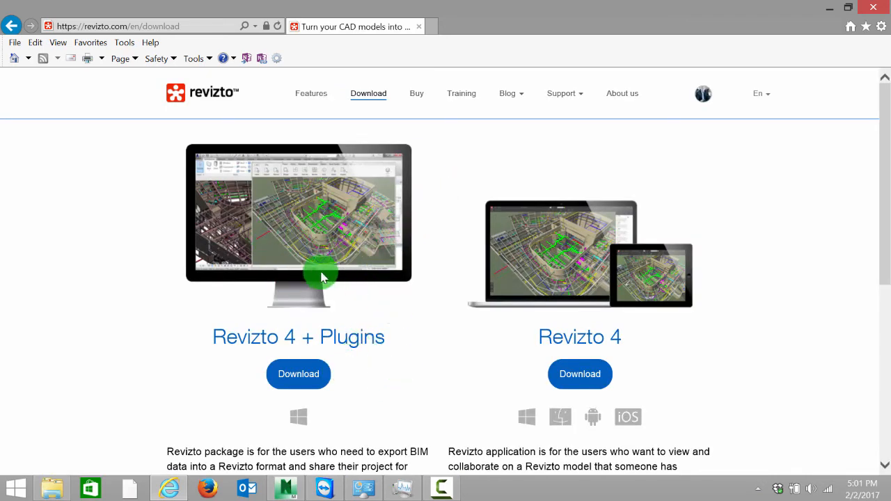
{"action": "mouse_move", "coordinate": [317, 231]}
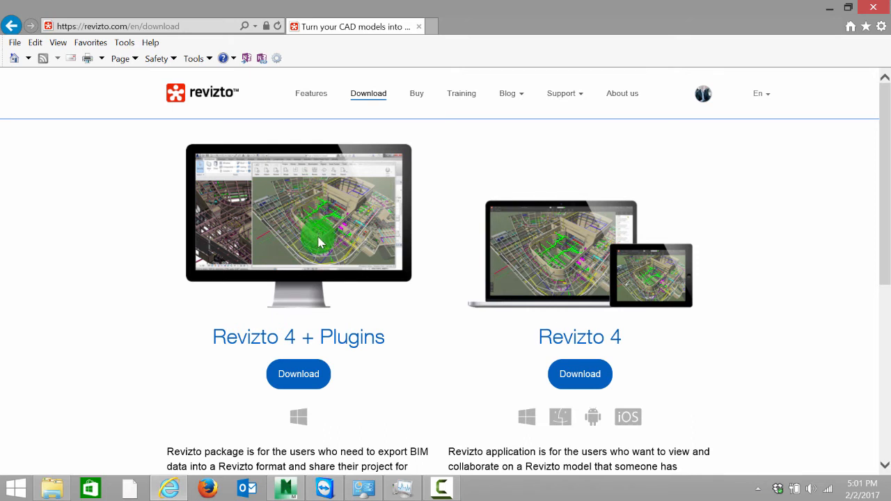
{"action": "mouse_move", "coordinate": [298, 348]}
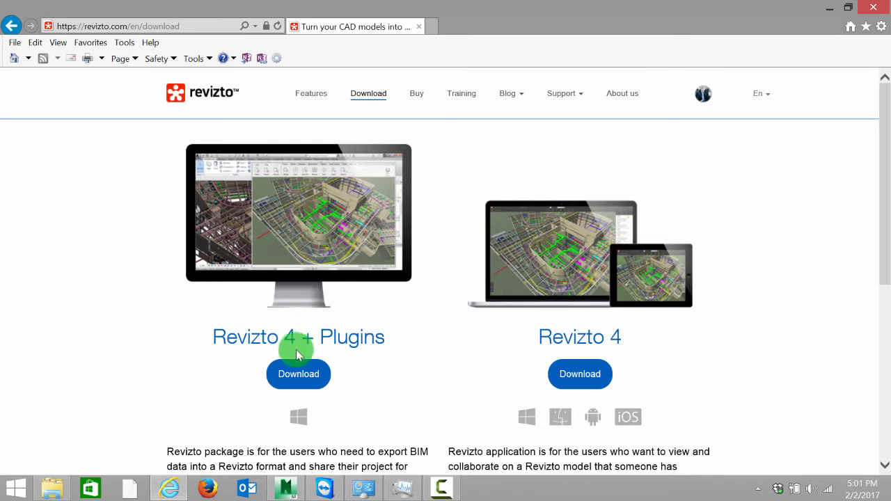
{"action": "mouse_move", "coordinate": [321, 341]}
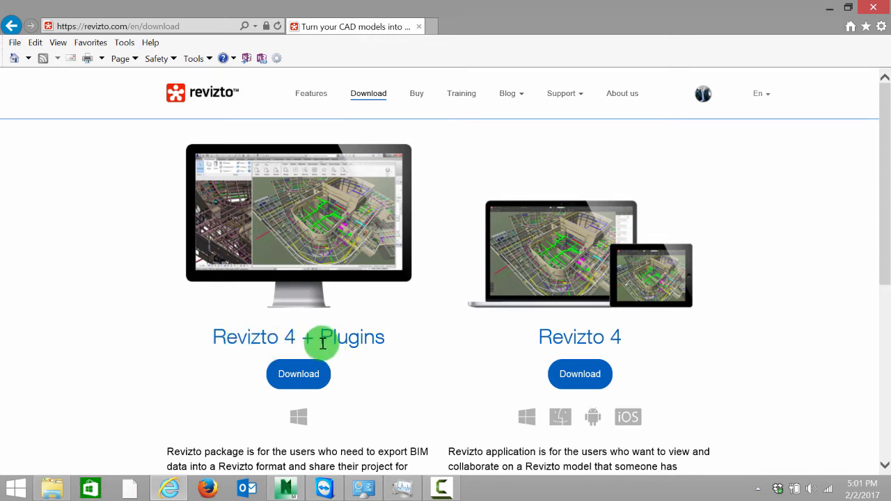
{"action": "scroll", "scroll_direction": "down", "scroll_amount": 3}
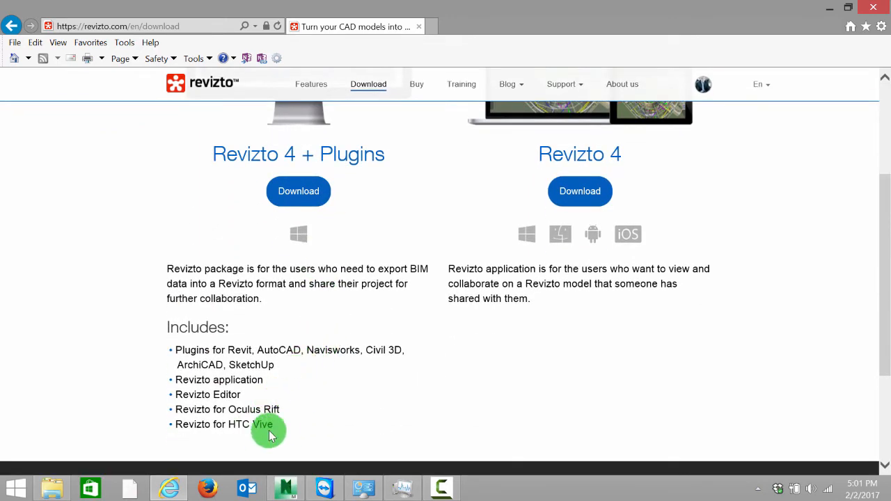
{"action": "mouse_move", "coordinate": [256, 378]}
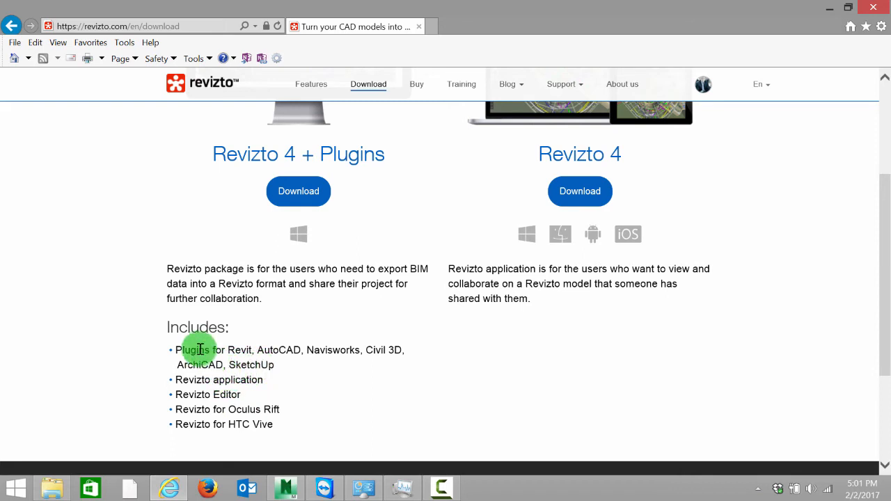
{"action": "scroll", "scroll_direction": "up", "scroll_amount": 3}
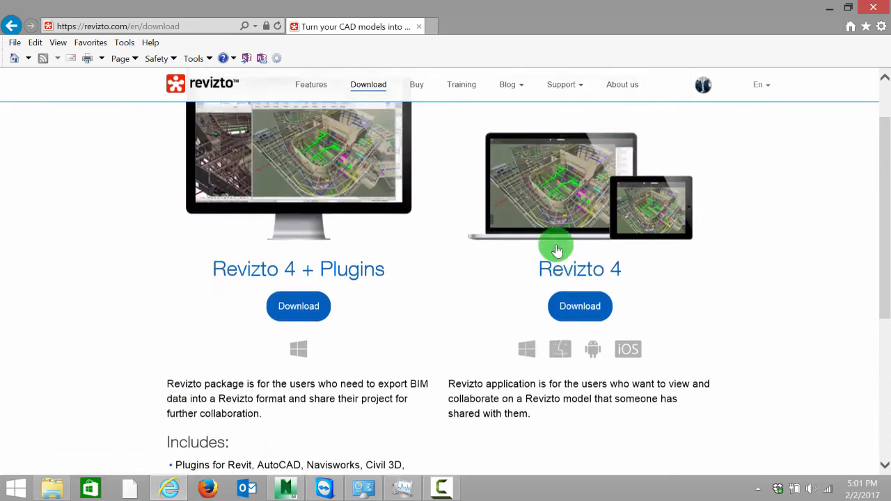
{"action": "scroll", "scroll_direction": "down", "scroll_amount": 3}
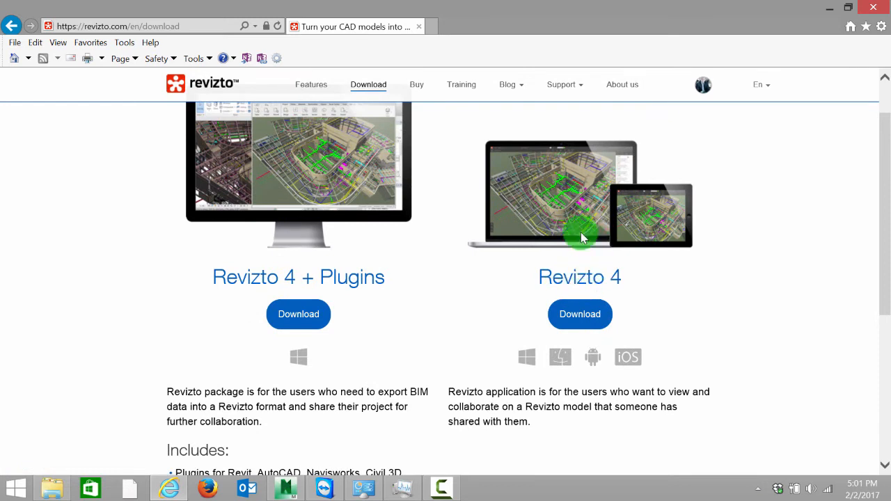
{"action": "mouse_move", "coordinate": [588, 259]}
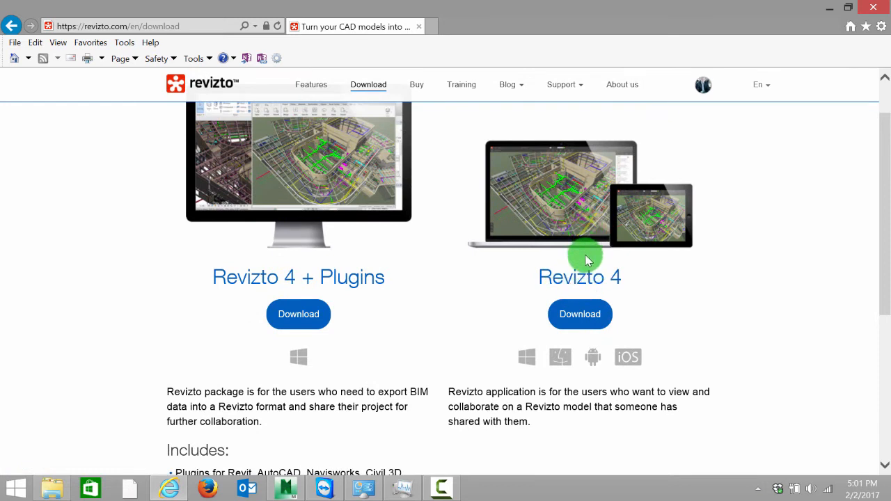
{"action": "mouse_move", "coordinate": [601, 284]}
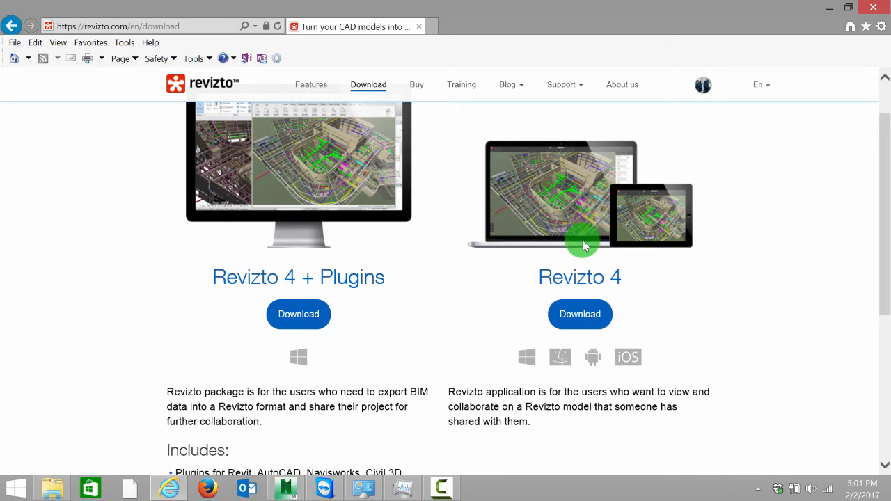
{"action": "scroll", "scroll_direction": "up", "scroll_amount": 3}
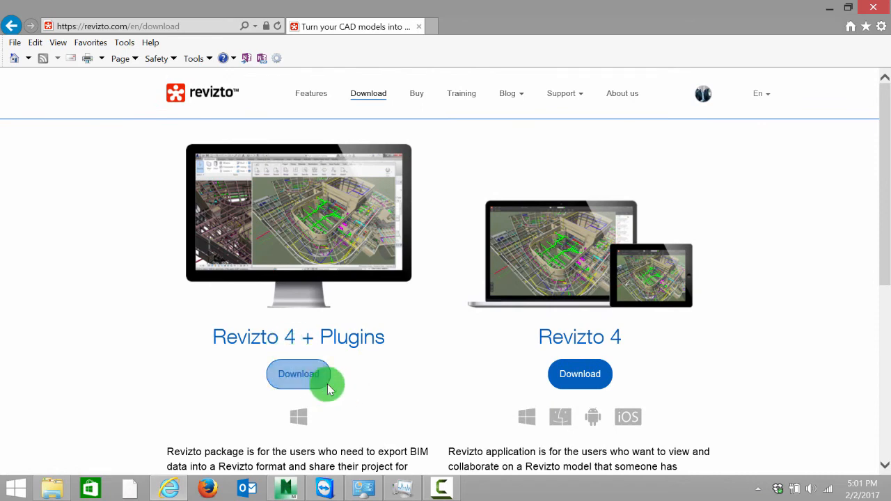
{"action": "scroll", "scroll_direction": "down", "scroll_amount": 3}
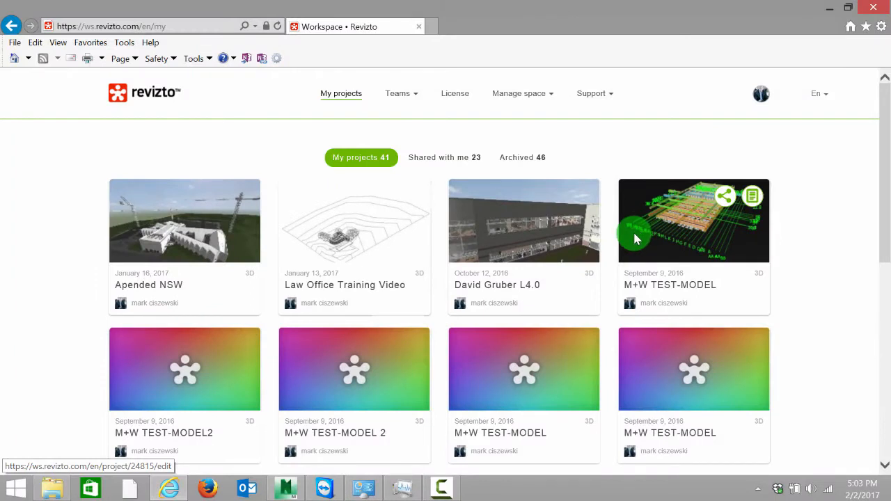
{"action": "mouse_move", "coordinate": [524, 271]}
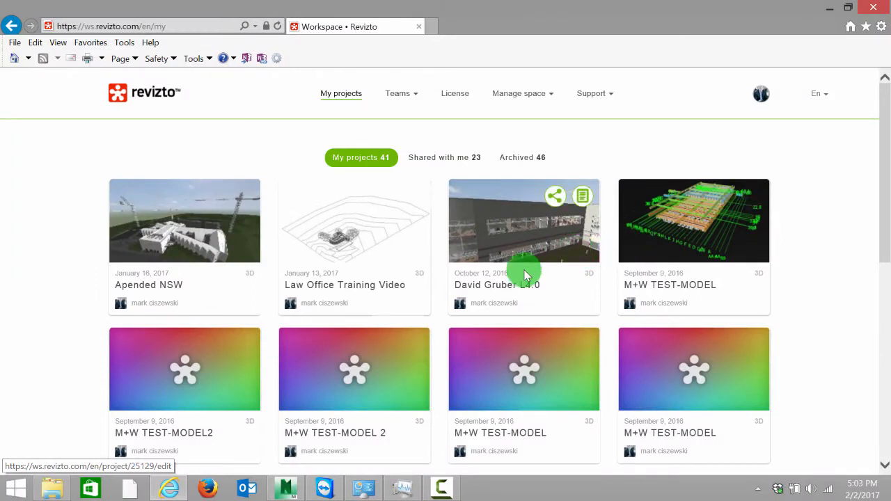
{"action": "mouse_move", "coordinate": [485, 272]}
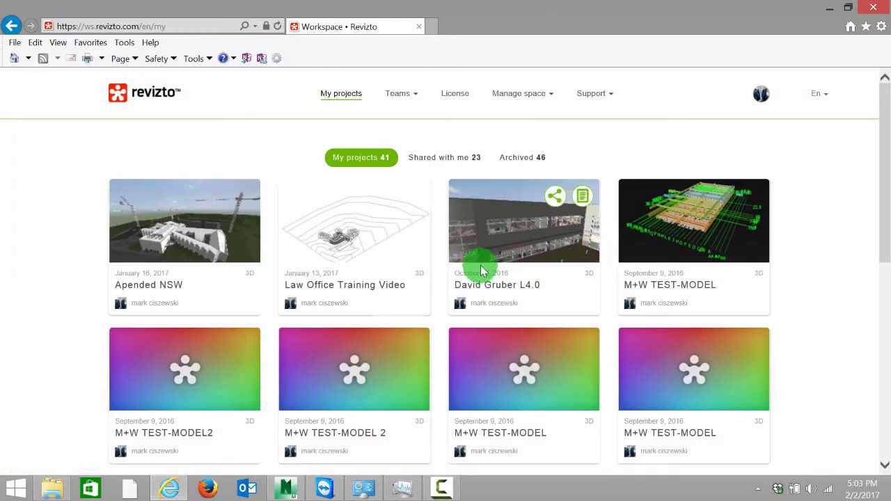
{"action": "mouse_move", "coordinate": [483, 229]}
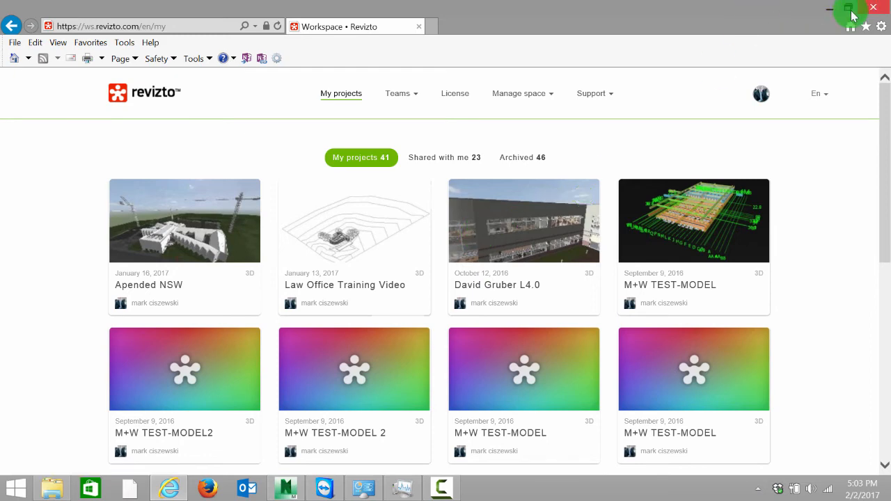
Step: Return to the Workspace • Revizto browser tab showing My projects
{"action": "left_click", "coordinate": [849, 8]}
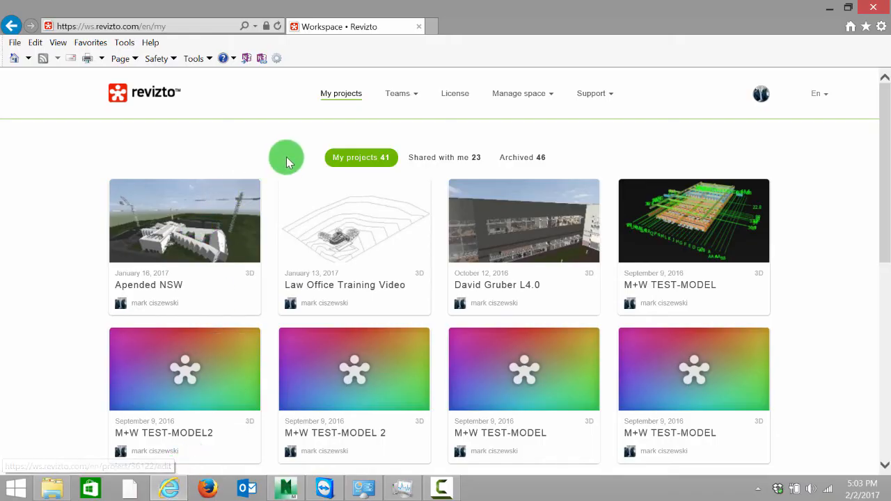
{"action": "mouse_move", "coordinate": [193, 231]}
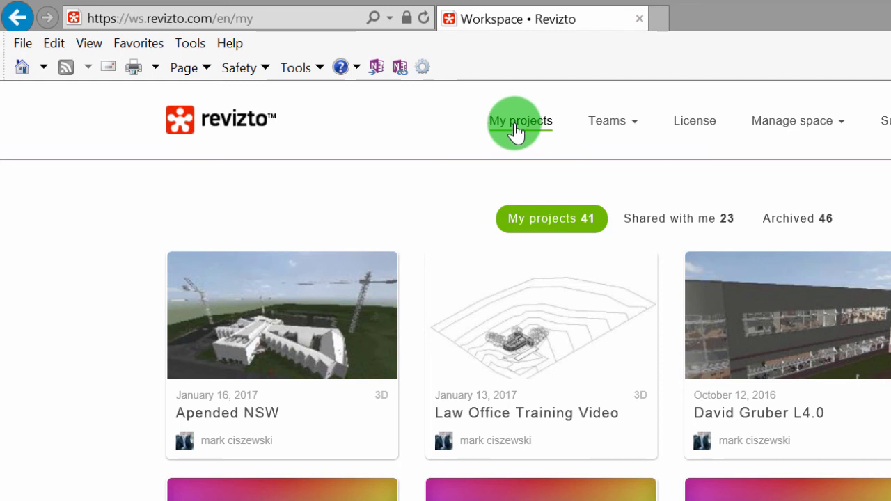
{"action": "mouse_move", "coordinate": [310, 335]}
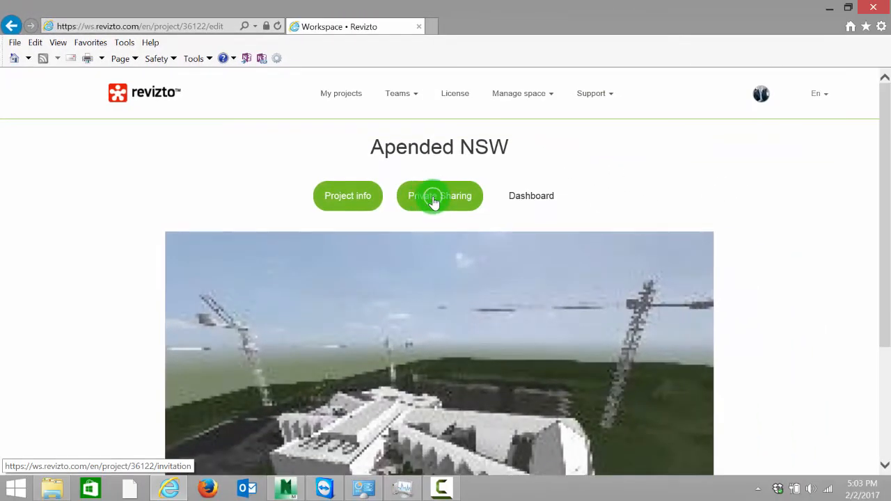
Step: Show the Apended NSW project's sharing page with its team members and rights
{"action": "left_click", "coordinate": [440, 195]}
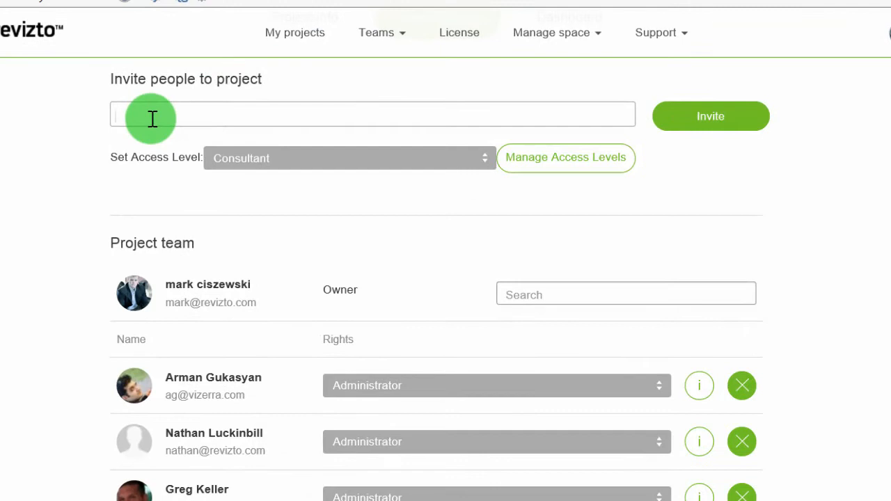
Step: Focus the invite email field and list the access levels (Consultant, VDC Team, Architect, etc.)
{"action": "left_click", "coordinate": [373, 115]}
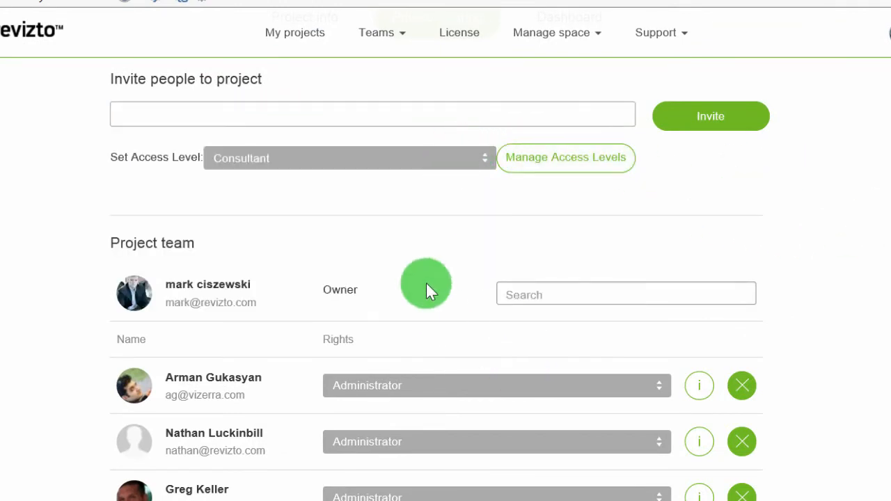
{"action": "left_click", "coordinate": [348, 159]}
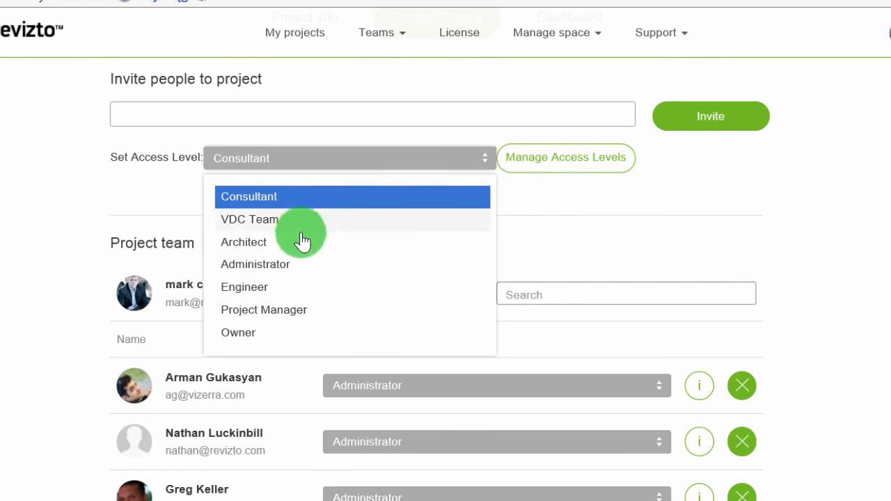
{"action": "mouse_move", "coordinate": [532, 164]}
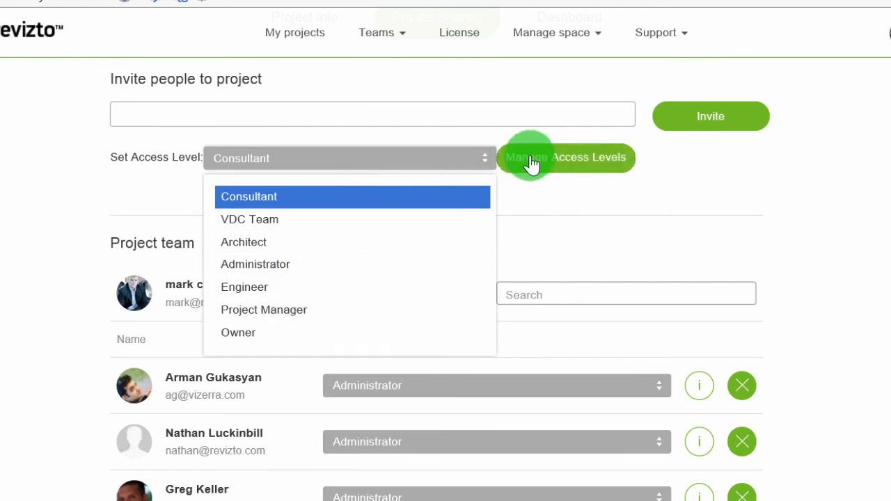